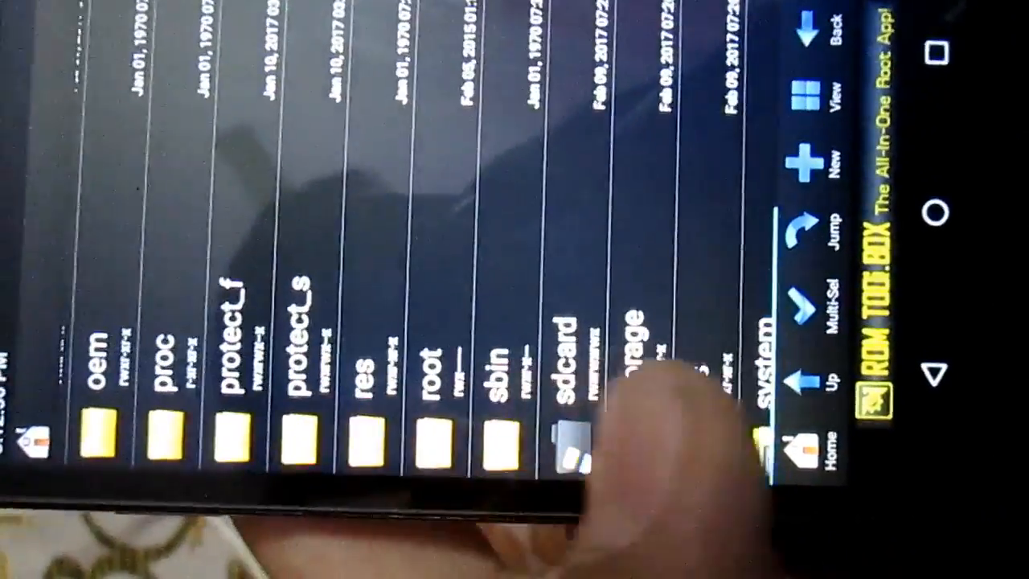
Step: Open Generic.kl from /system/usr/keylayout as a text file in RB Text Editor
{"action": "scroll", "scroll_direction": "right", "scroll_amount": 3}
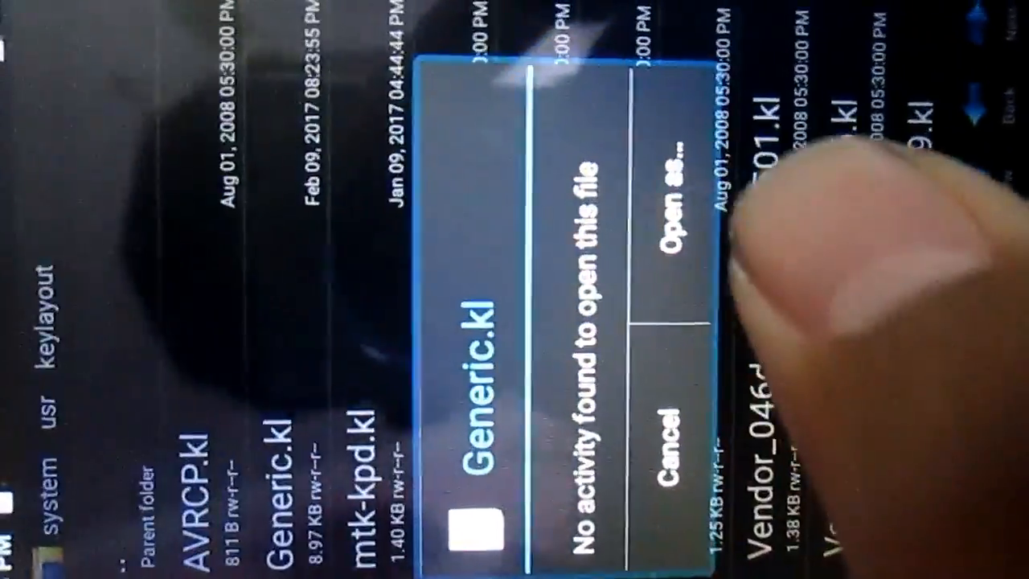
{"action": "left_click", "coordinate": [675, 201]}
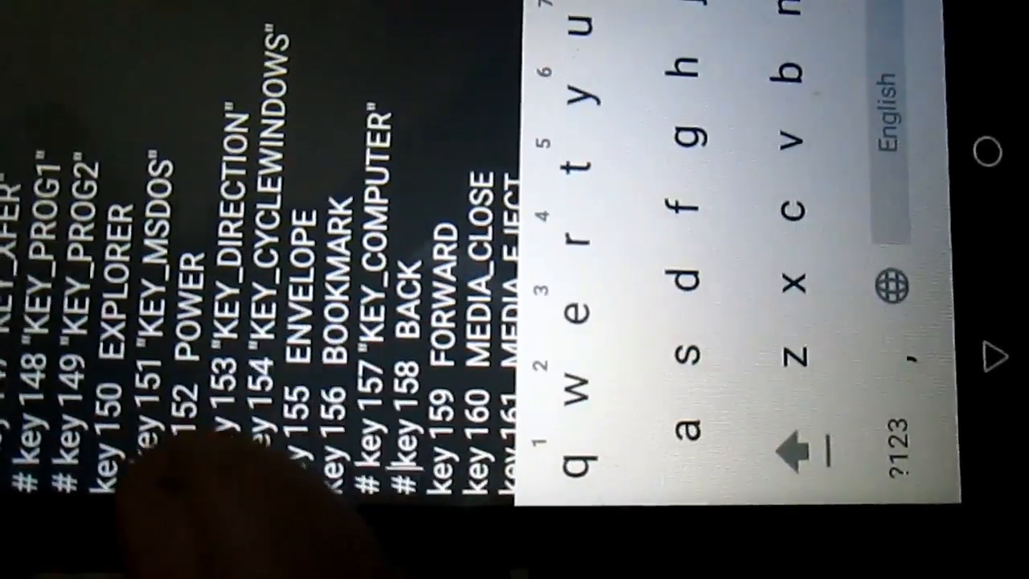
Step: Scroll down Generic.kl past the commented key 158 BACK line to the media mappings
{"action": "scroll", "scroll_direction": "down", "scroll_amount": 3}
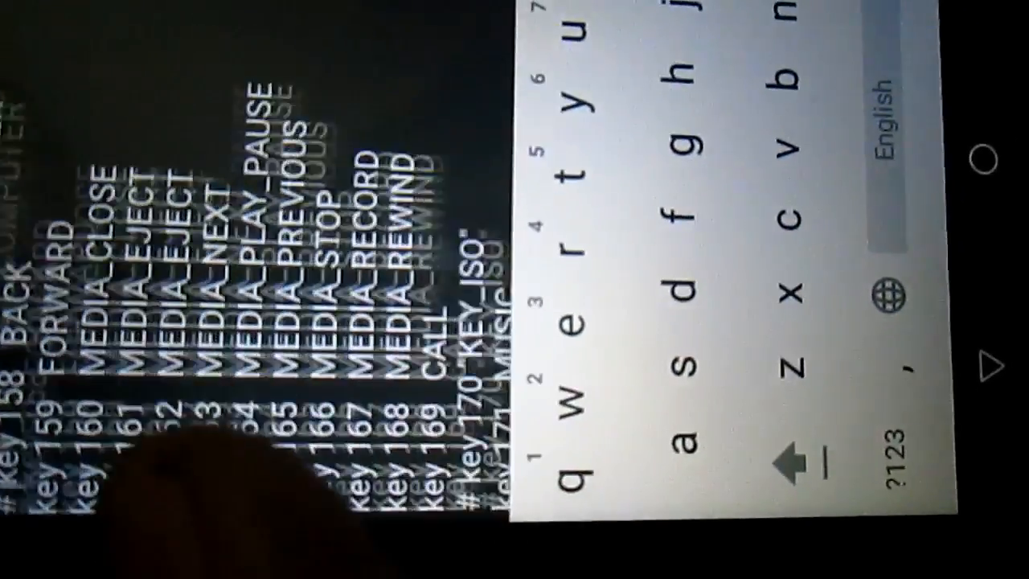